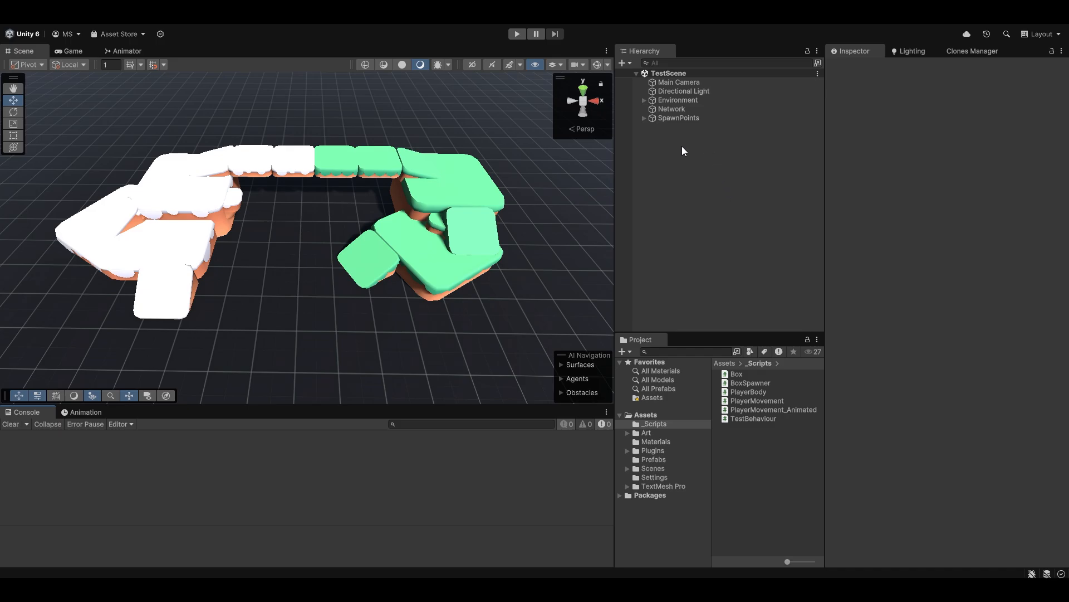
Step: Browse the Assets folders and open the TestBehaviour script in Rider
click(653, 459)
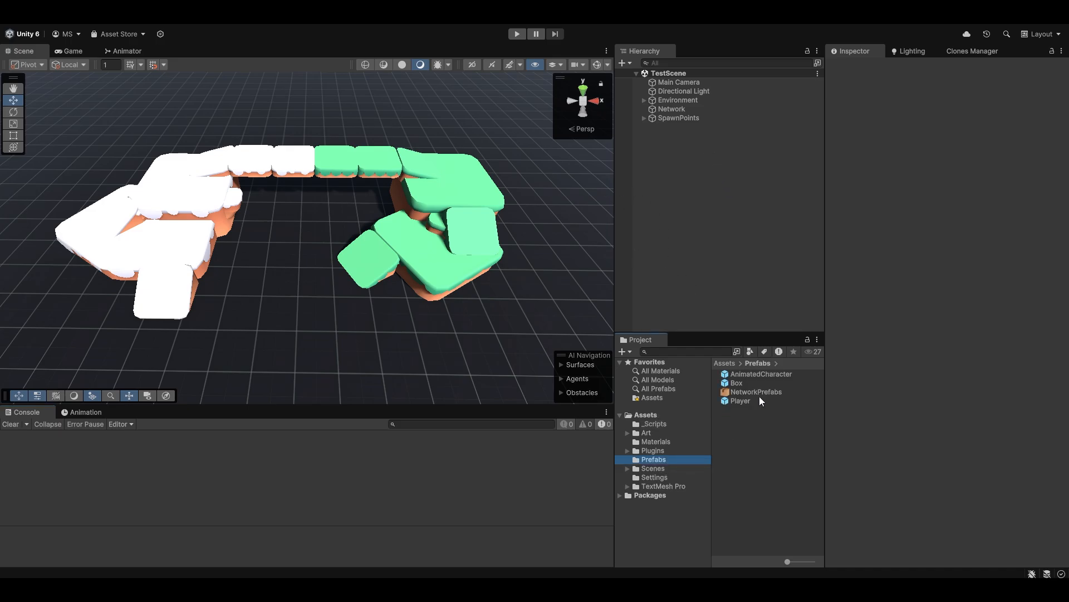
click(760, 375)
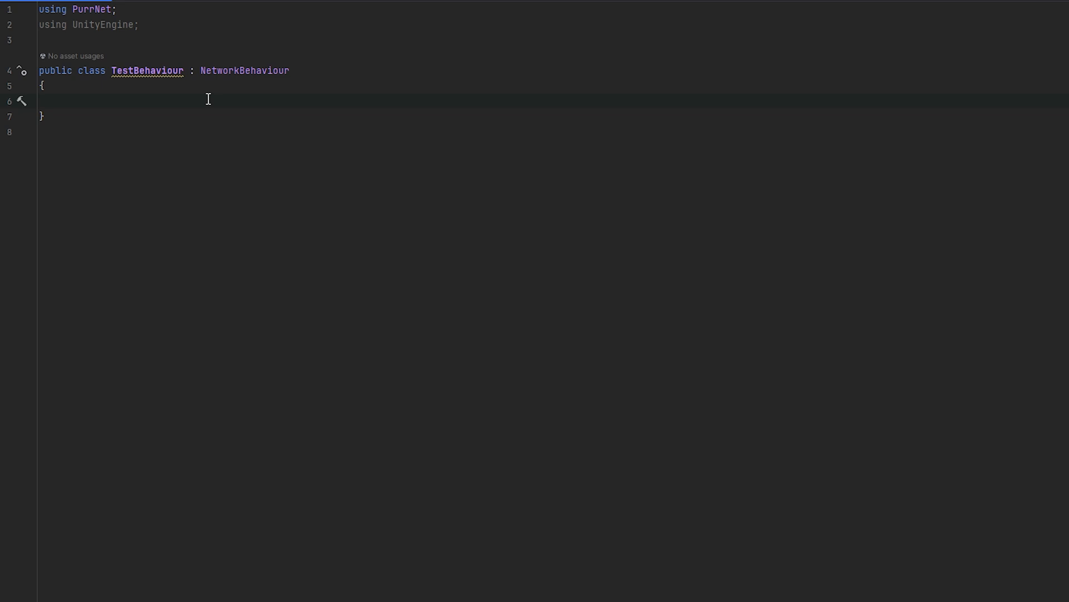
Step: Declare private struct DataStruct with public int intValue and public Vector3 vectorValue fields
text(private struct D)
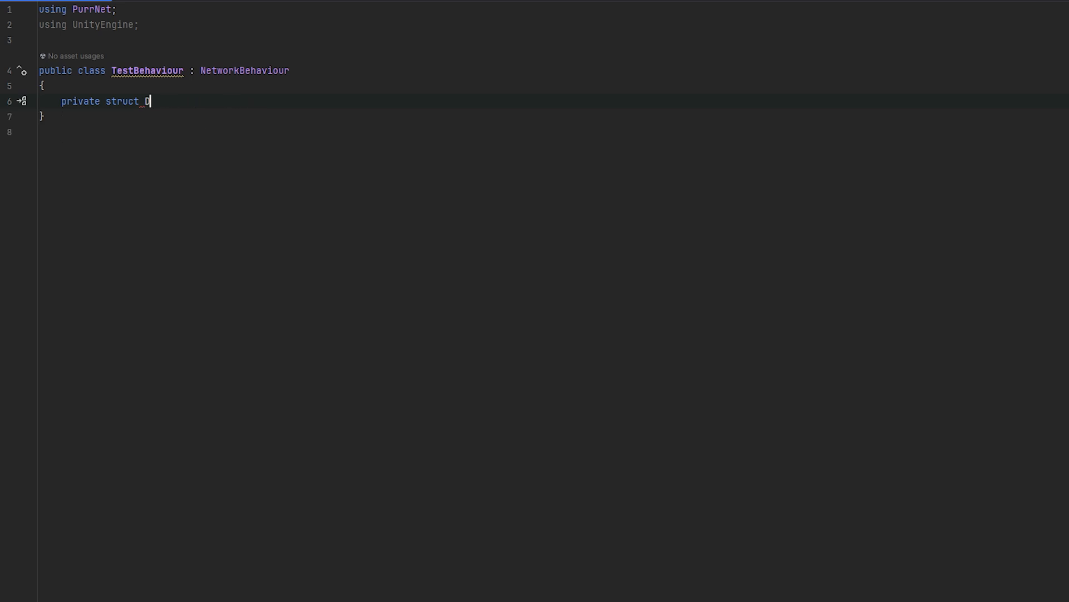
text(ata)
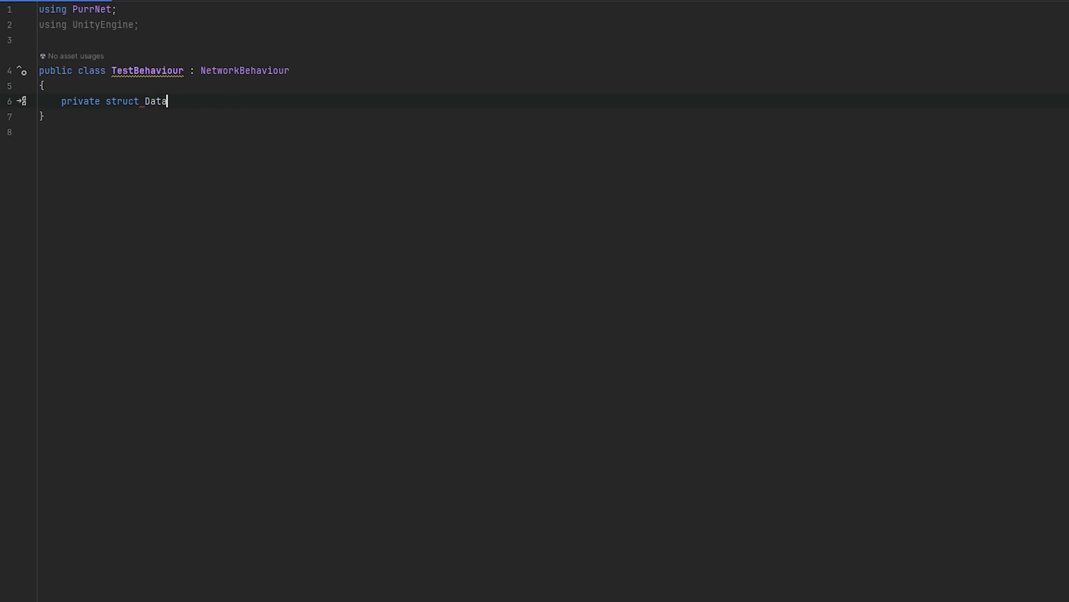
text(Struct)
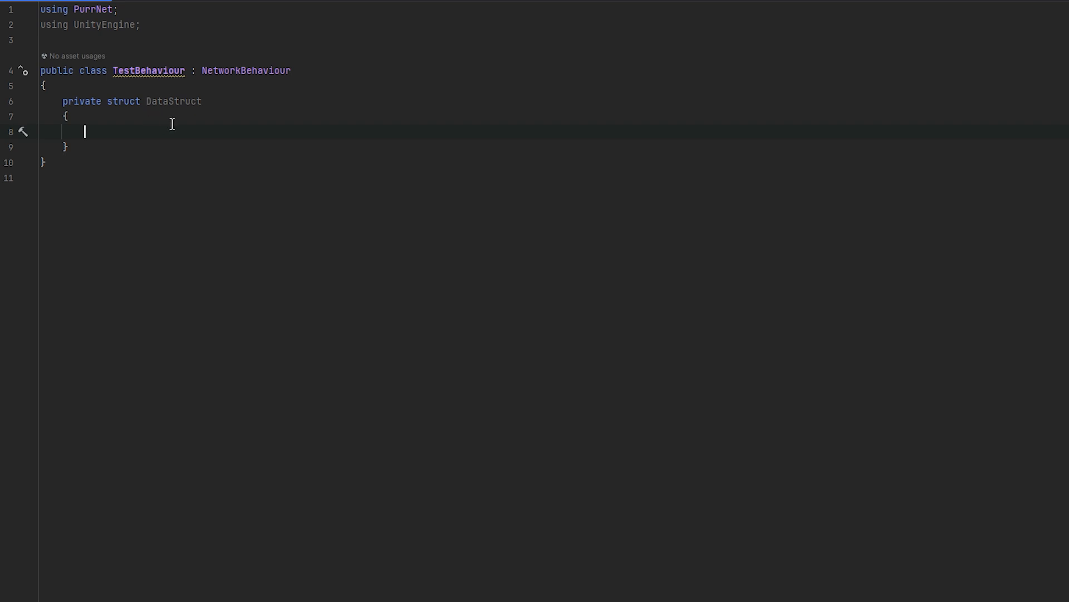
text(public int a;)
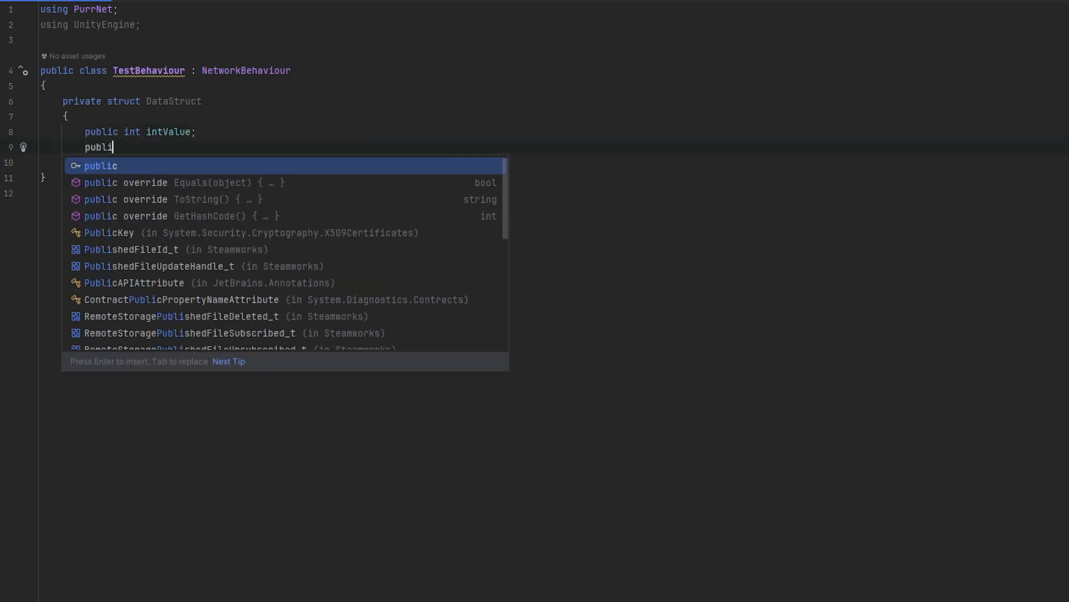
text(Vector3 vectorValue;)
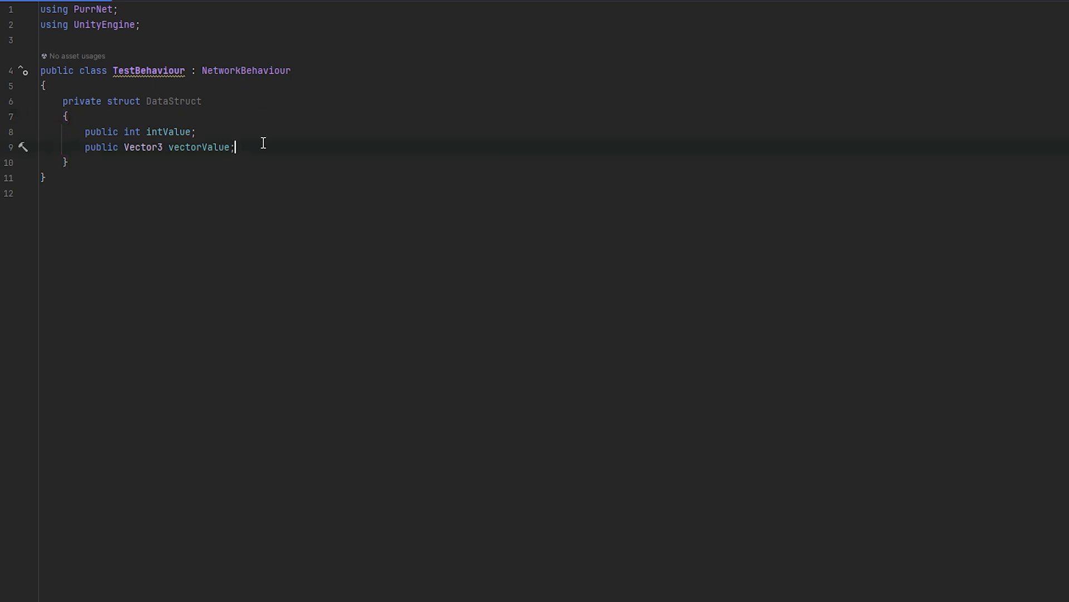
text(public Network)
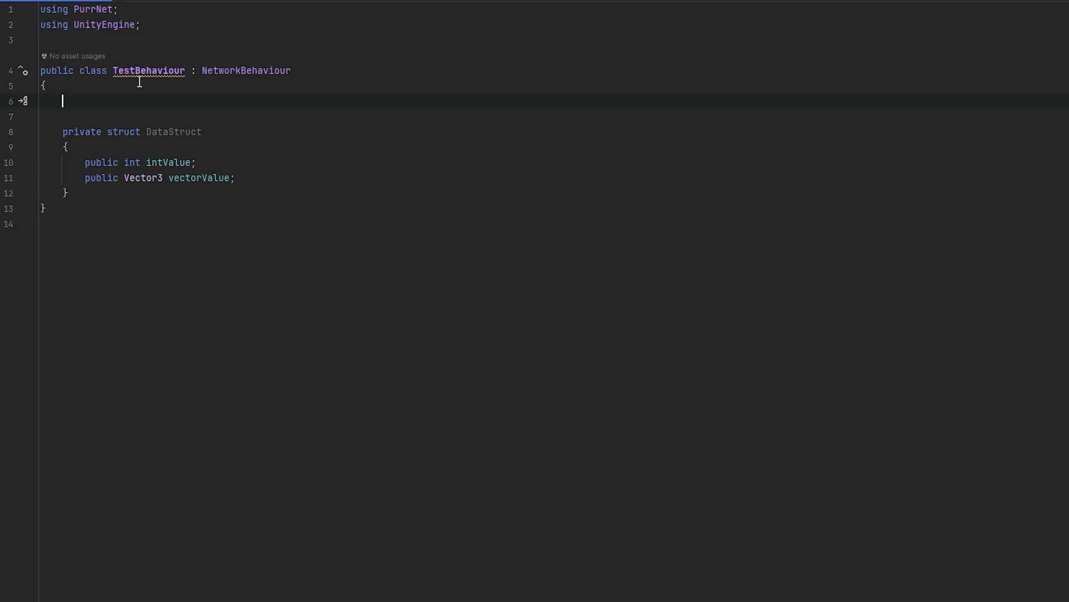
Step: Generate OnSpawned enabling only the owner and an Update checking Input.GetKeyDown(KeyCode.E)
text(onspawn)
text(enabled = isOwner;)
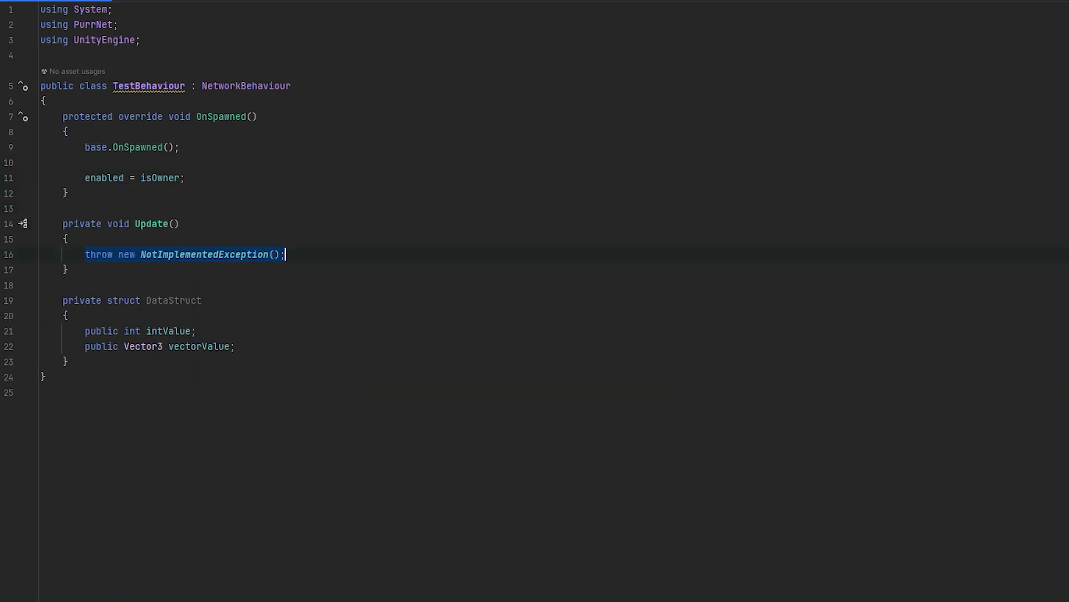
text(if(Input.g)
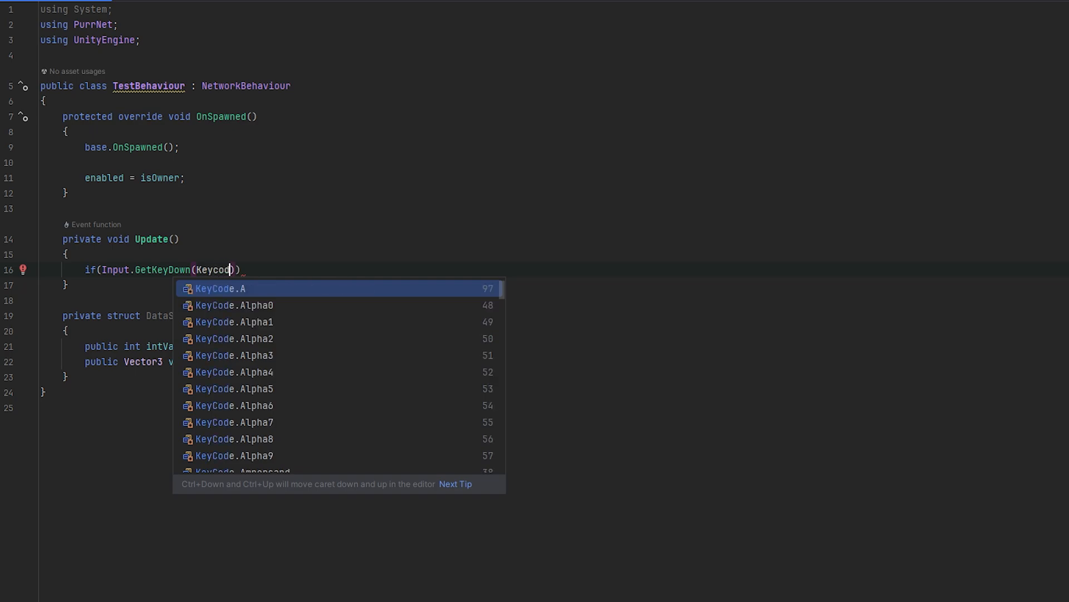
text(E)
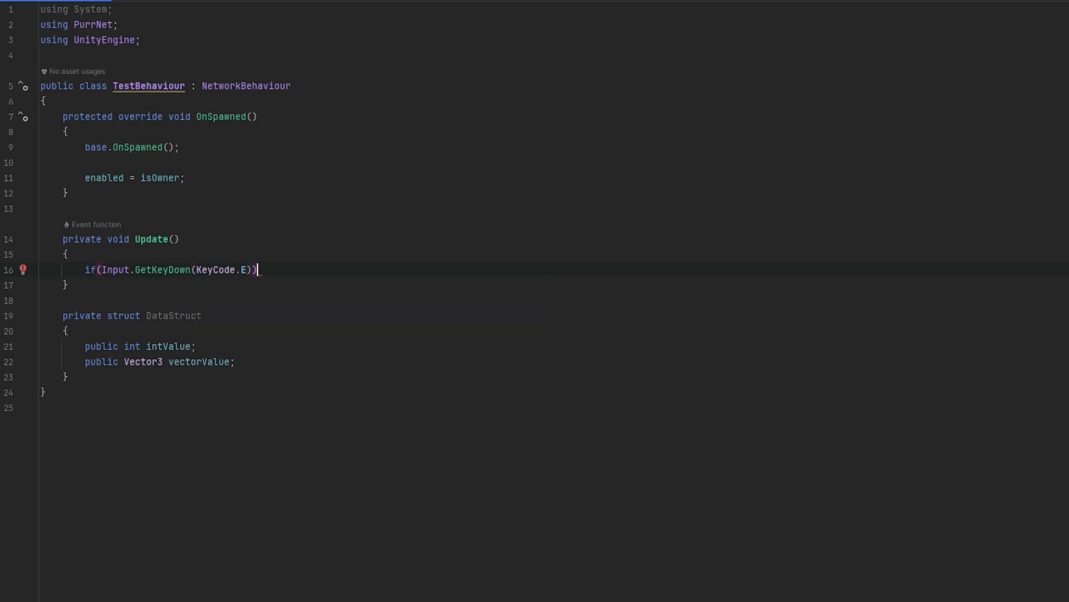
key(enter)
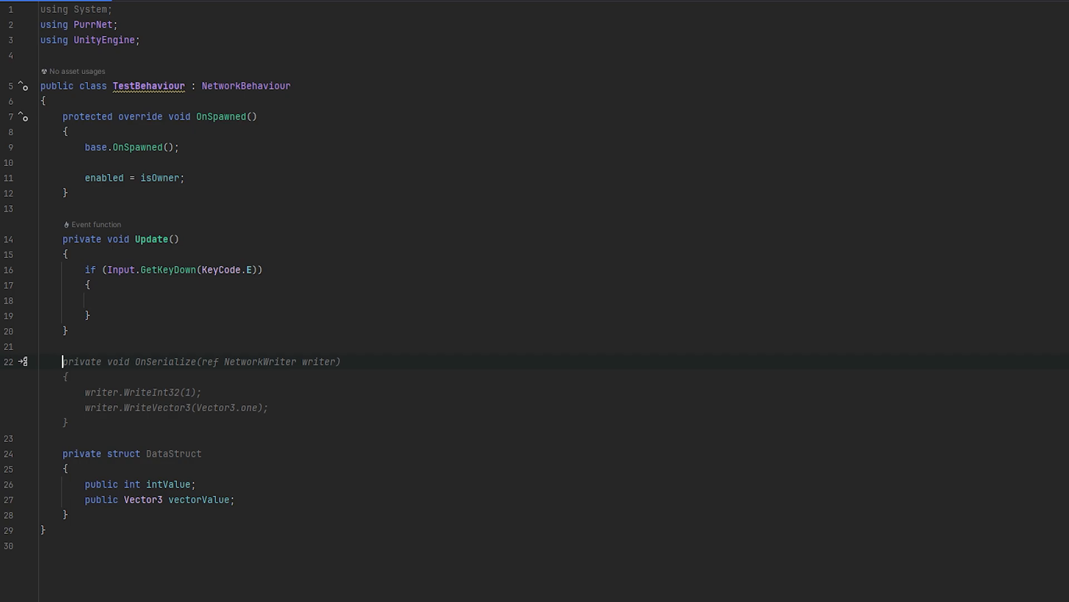
Step: Write an [ObserversRpc] TestRpc(DataStruct data) logging data.intValue and data.vectorValue
text([ser)
text(private void TestRpc)
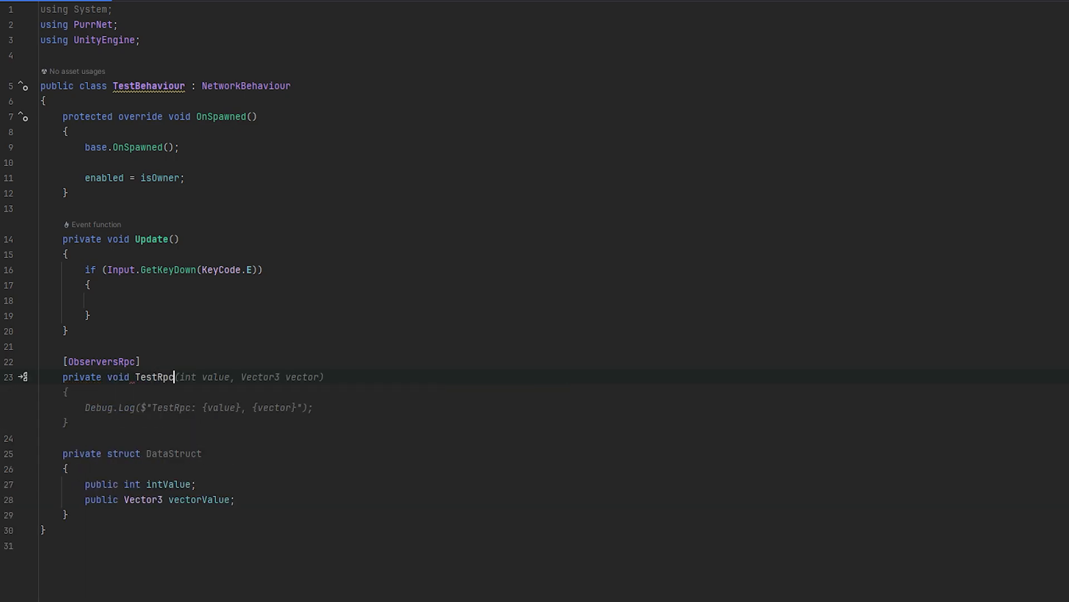
text(DataStruct data) {)
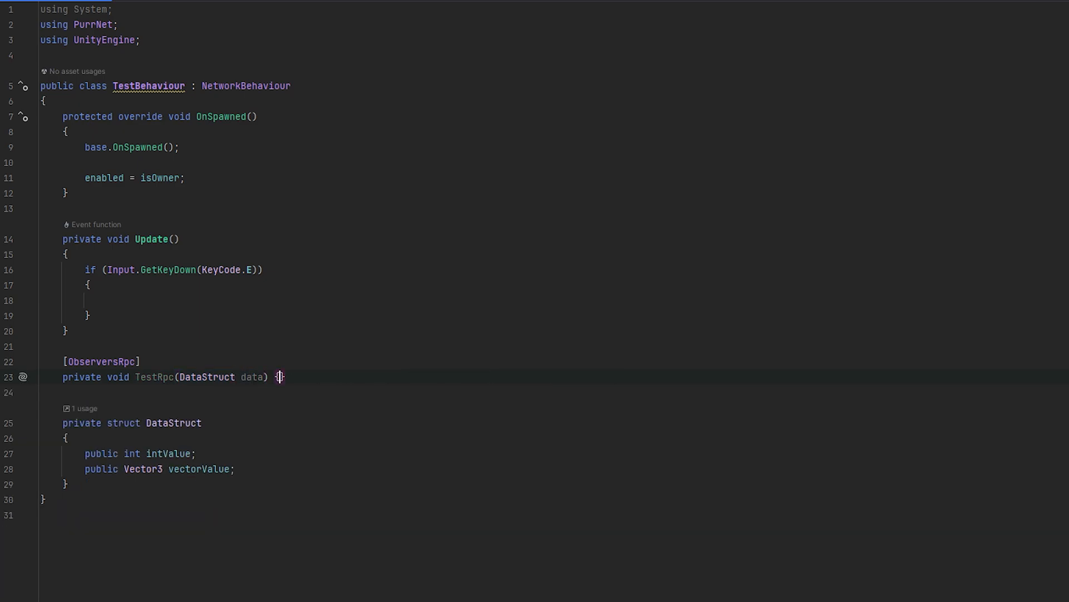
text(Debug.Log($"TestRpc: {data.intValue}, {data.vectorValue}");)
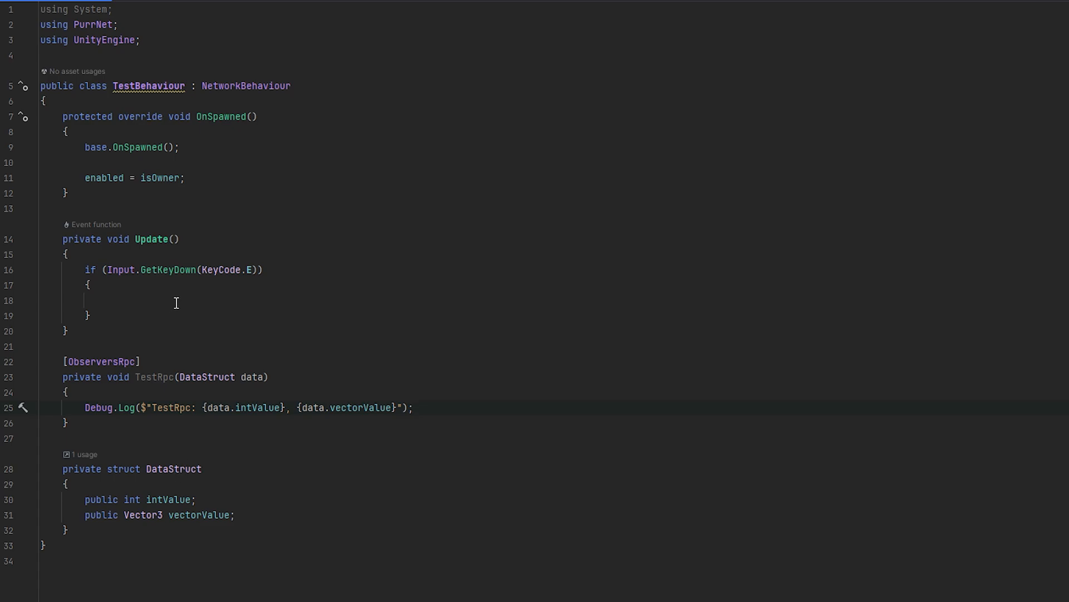
Step: Start a DataStruct initializer in Update and add [SerializeField] private int myInt and Vector3 myVector fields
text(vara my)
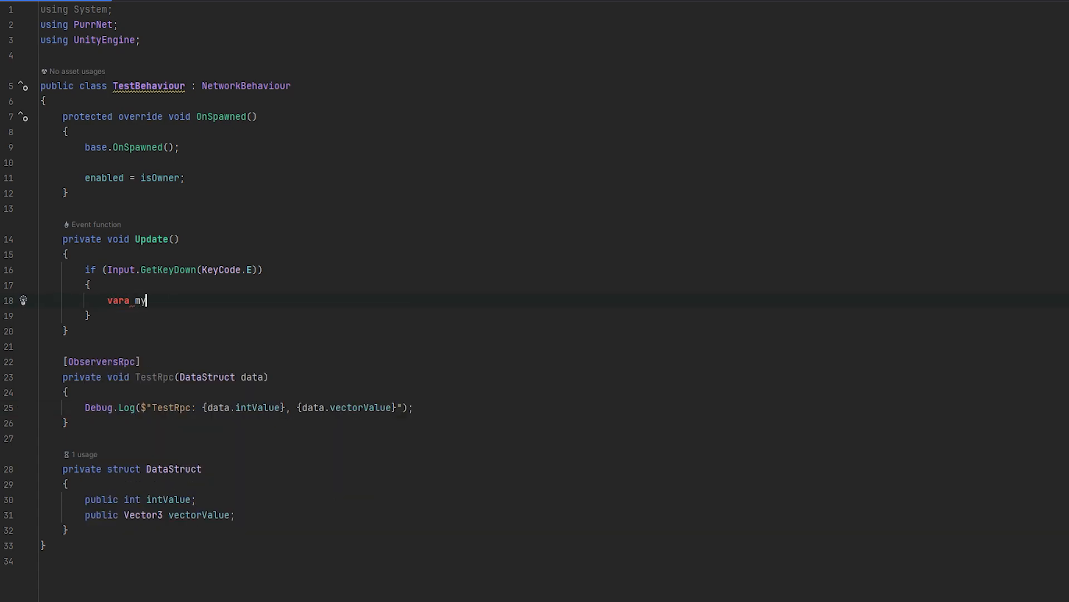
text(Data =)
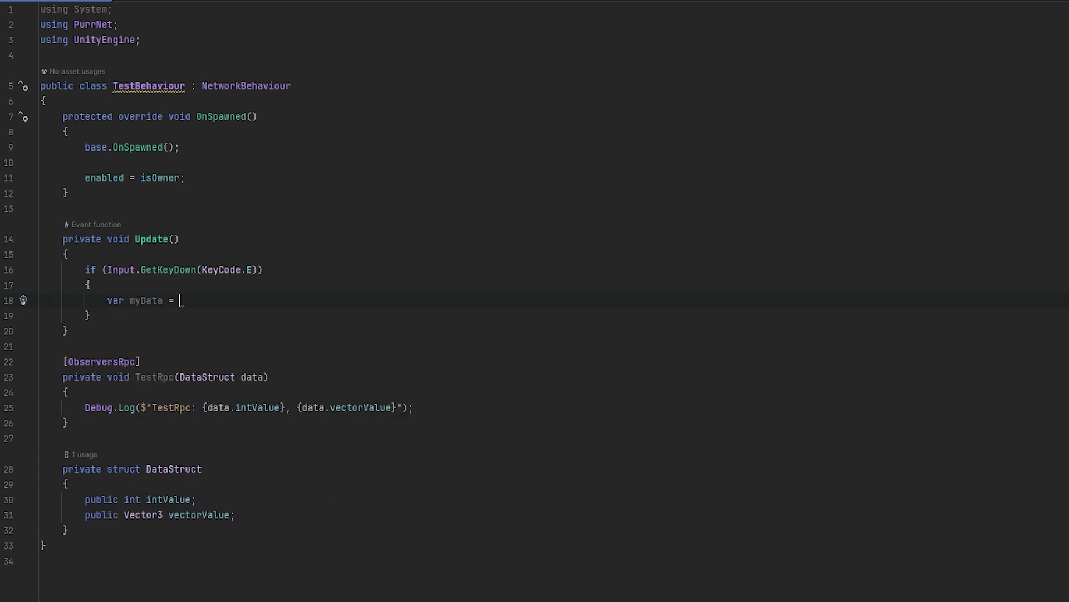
text(new DataStruct()
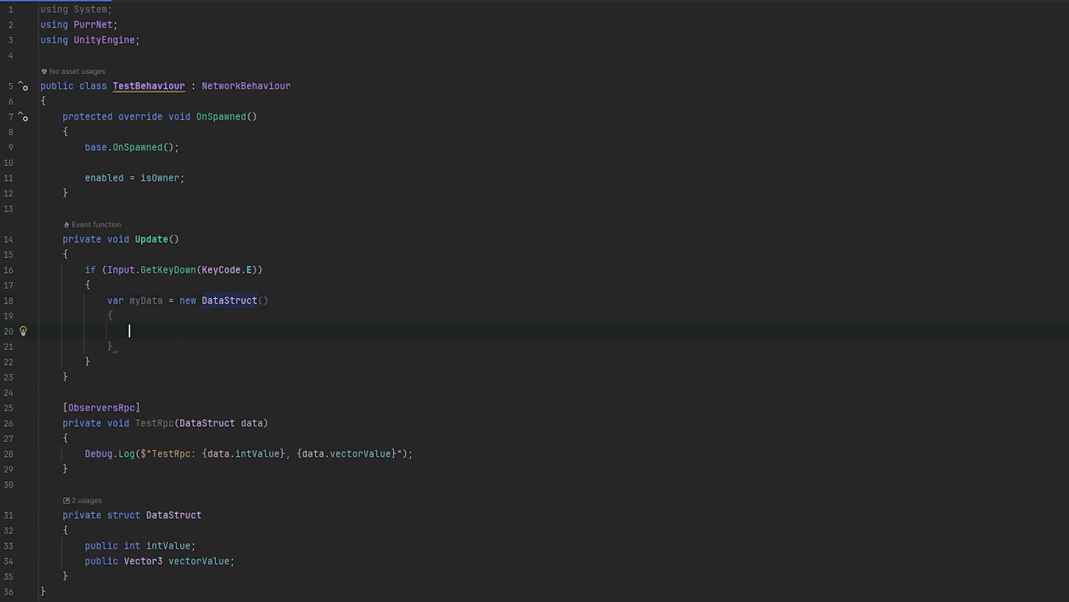
key(enter)
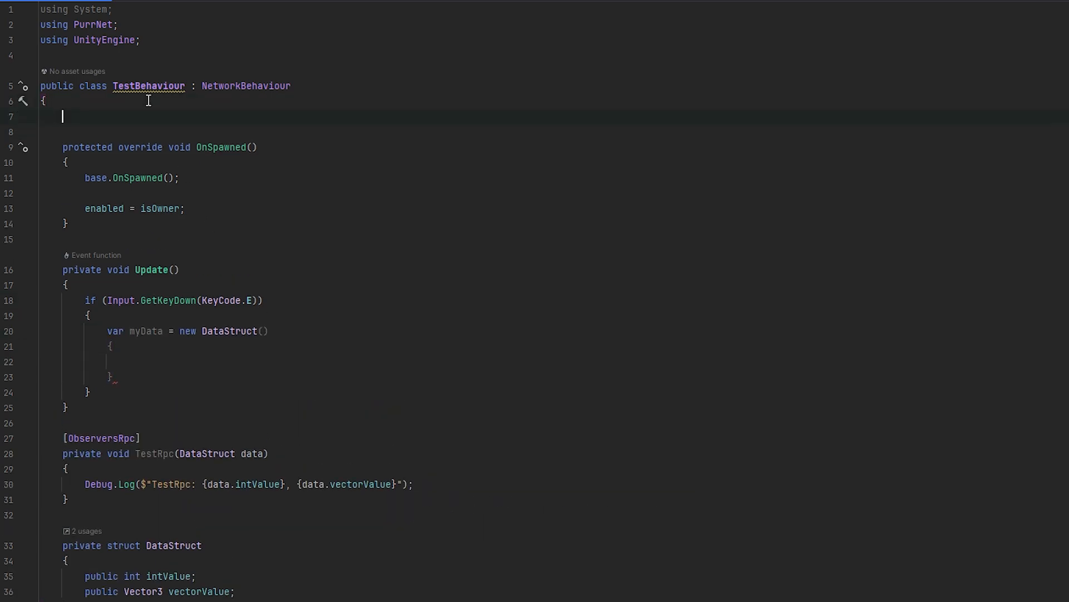
text([eriali])
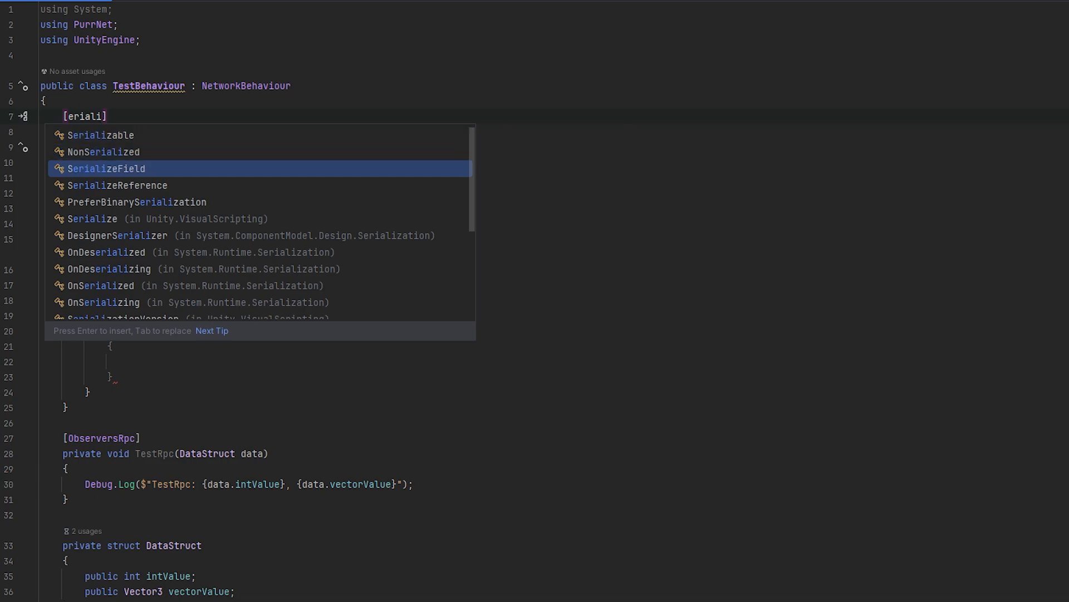
text(privat)
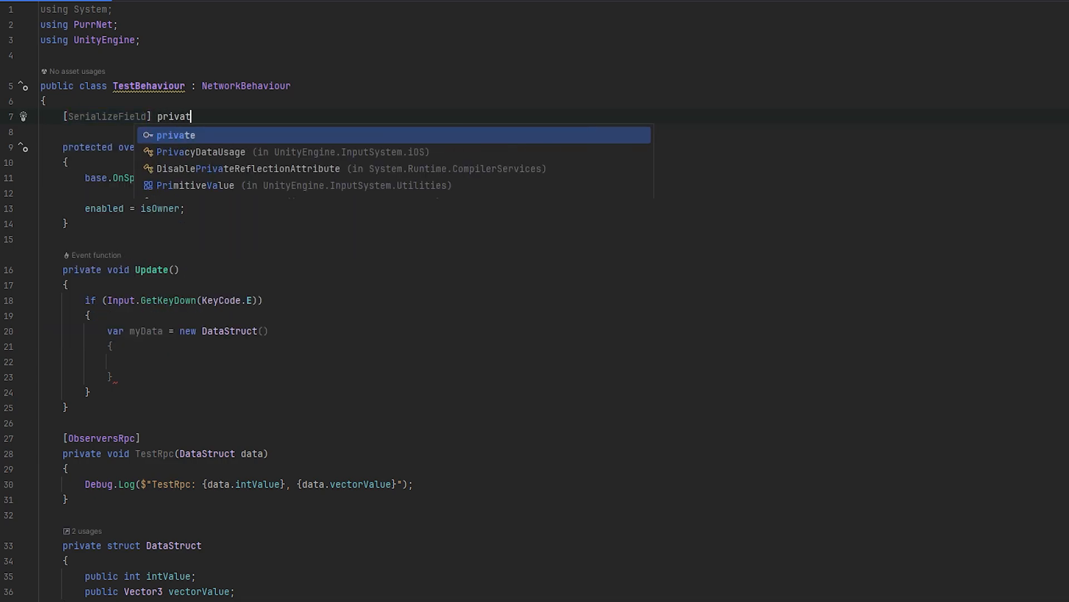
key(Enter)
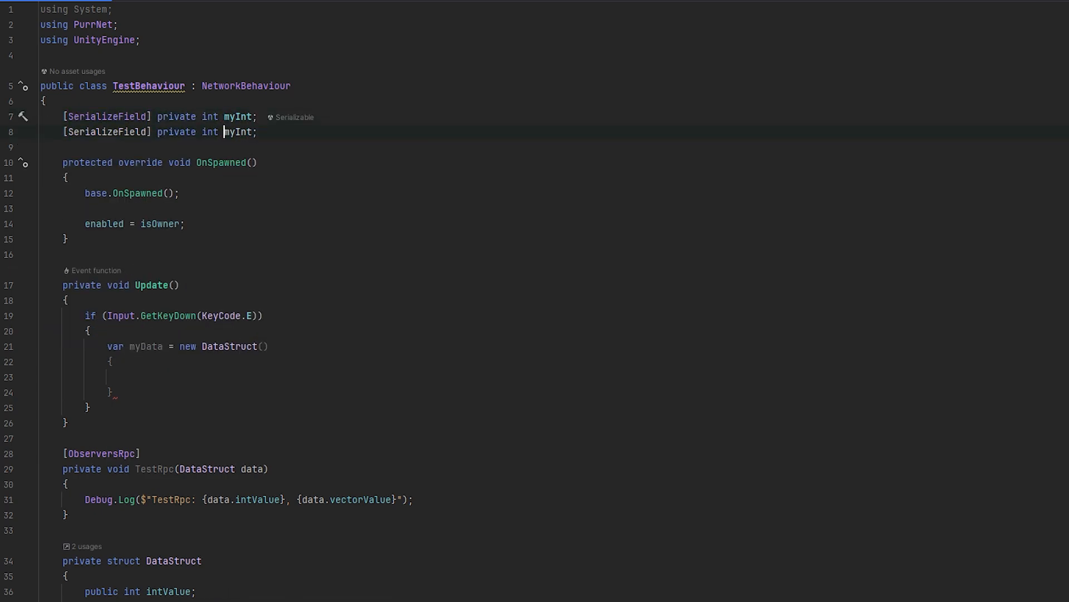
text(Vector3)
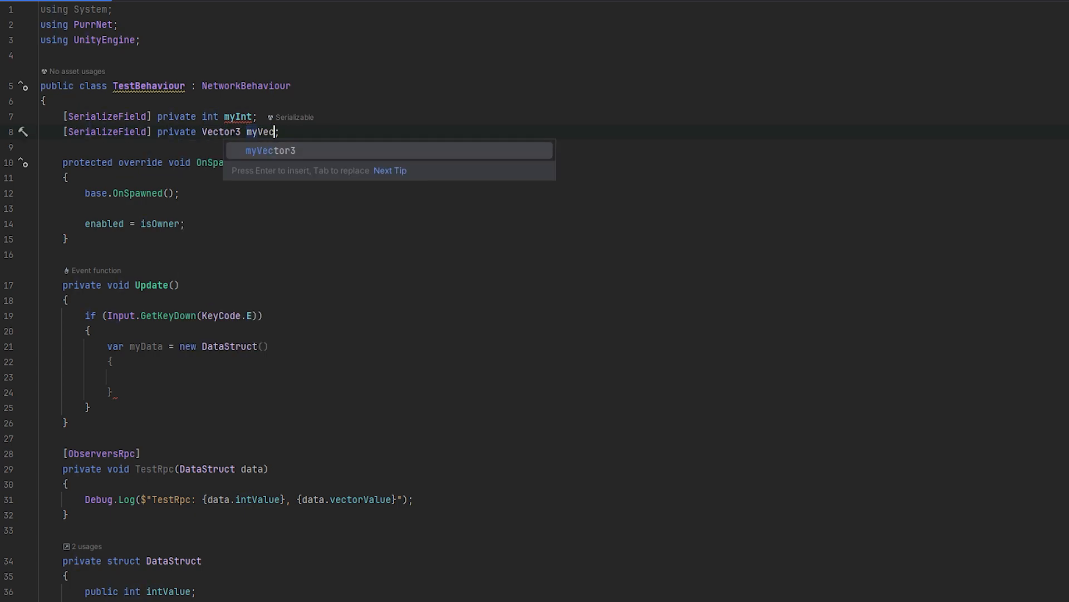
Step: Fill the DataStruct with intValue = myInt and vectorValue = myVector, then call TestRpc(myData)
text(int)
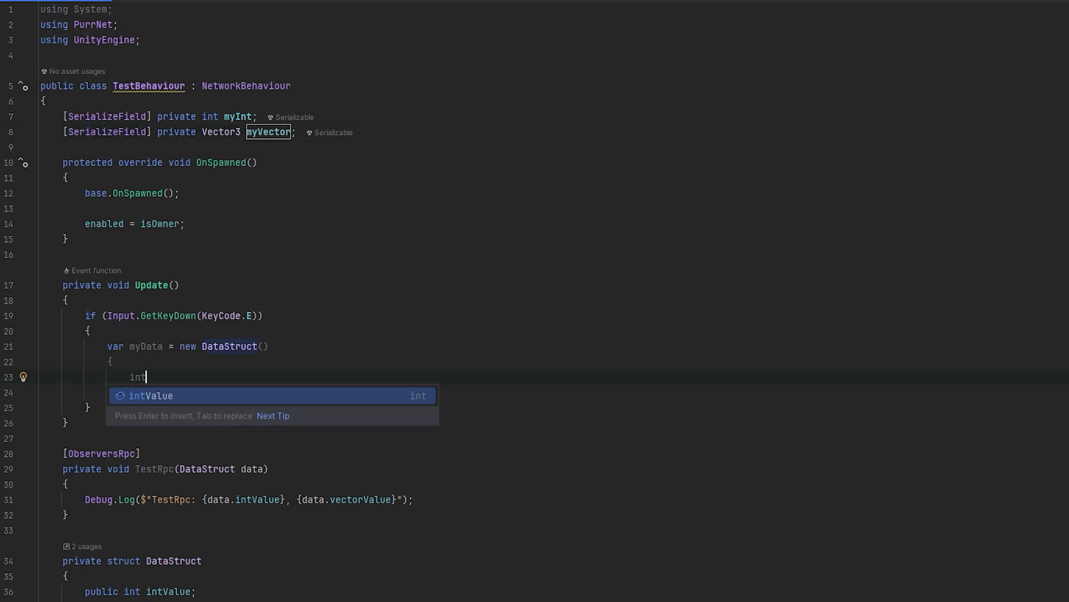
key(Tab)
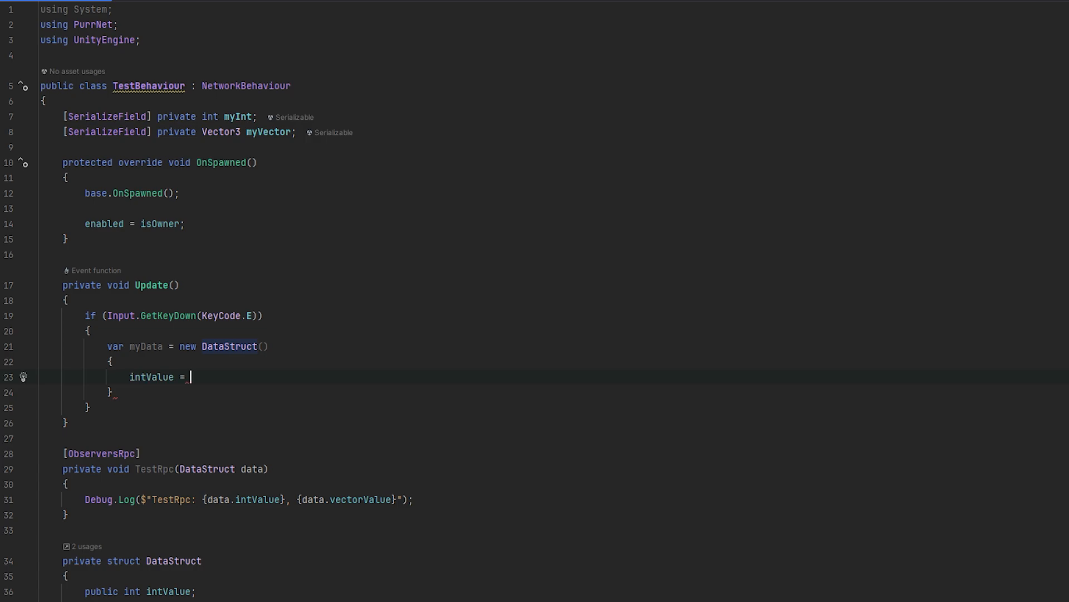
text(myInt,)
text(vectorValue =)
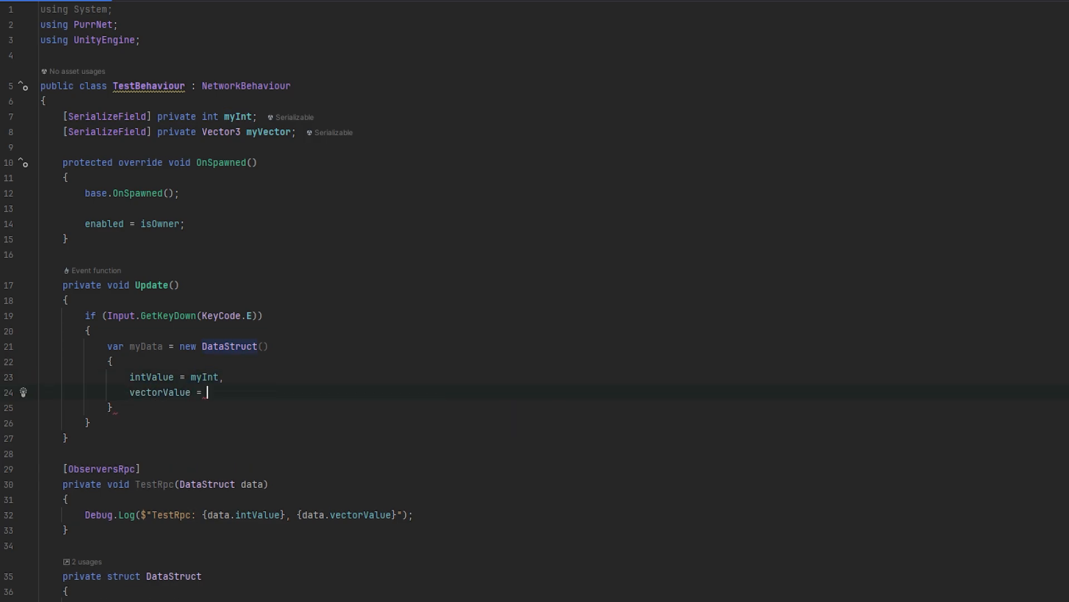
text(myVector)
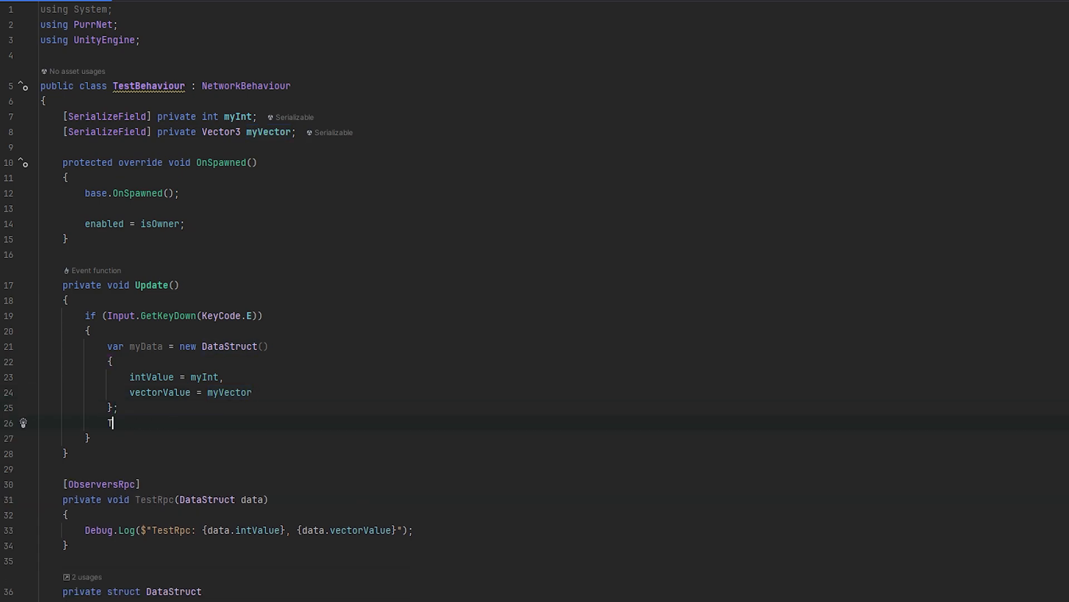
text(TestRpc(myData);)
click(133, 590)
text(clas)
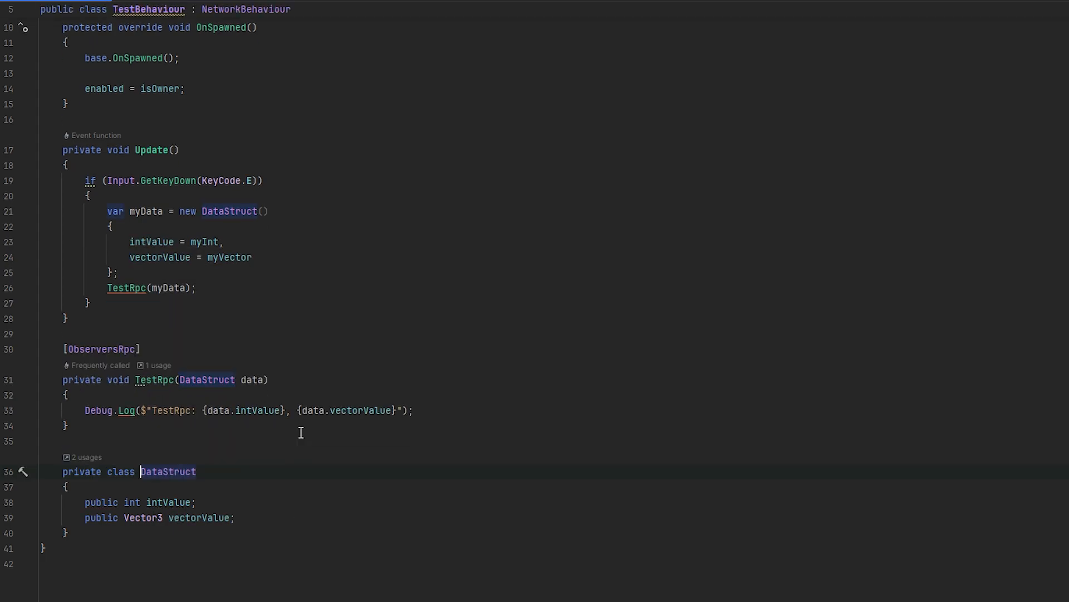
text(struct)
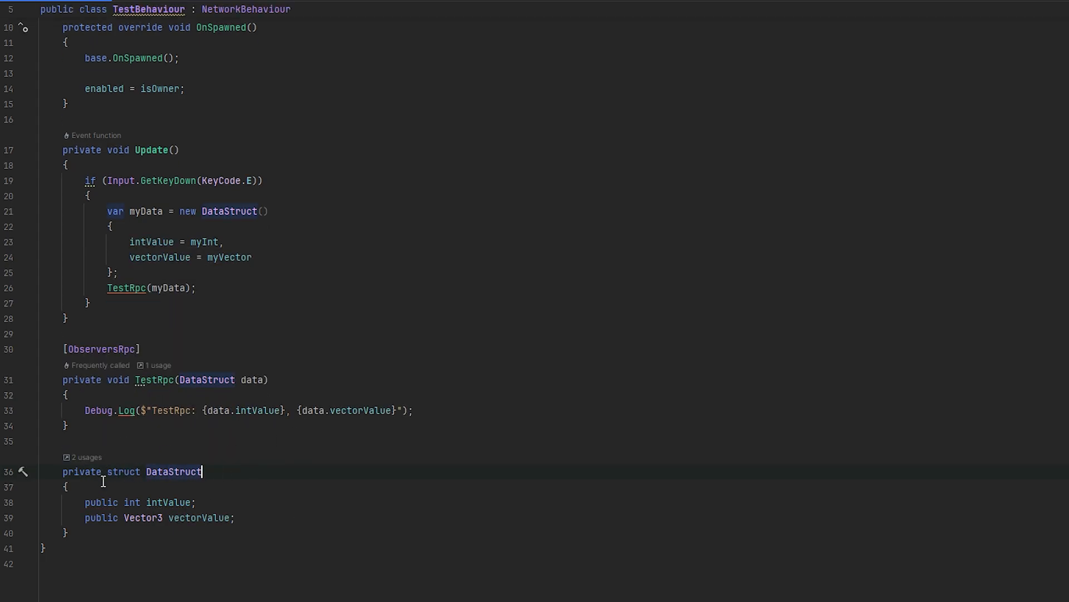
scroll(down, 3)
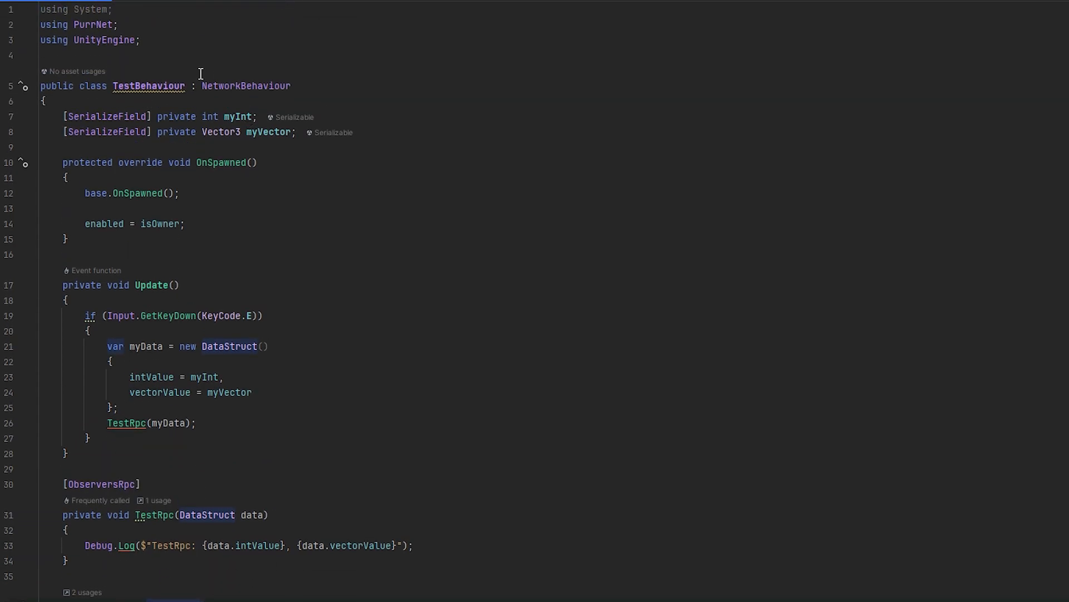
Step: Enter Play mode on host and clone and trigger the RPC so the console logs TestRpc: 69, (10.00, -3.00, 15.00)
scroll(down, 3)
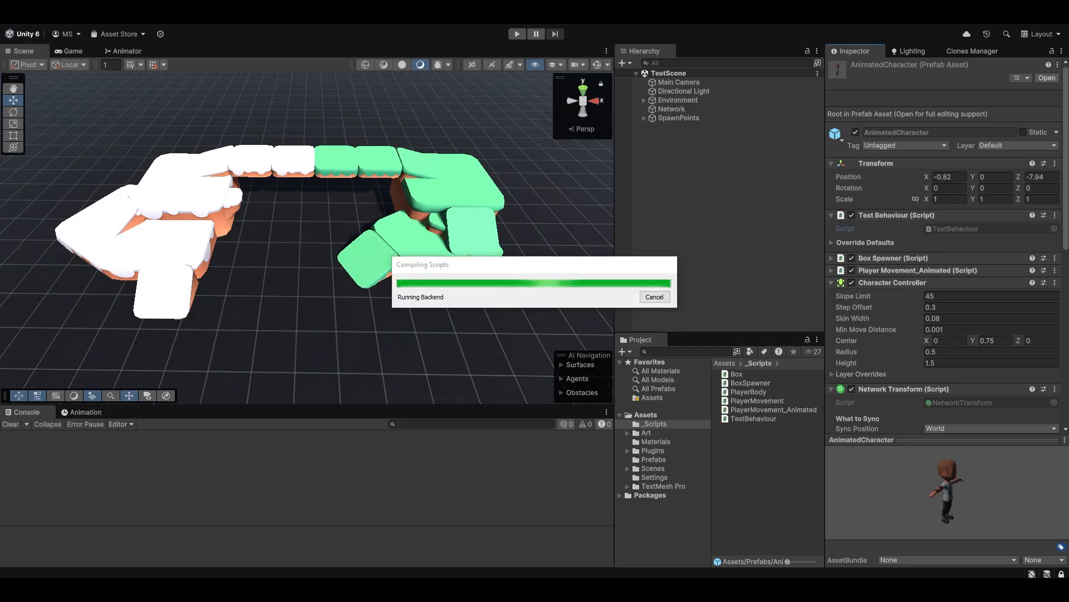
click(516, 34)
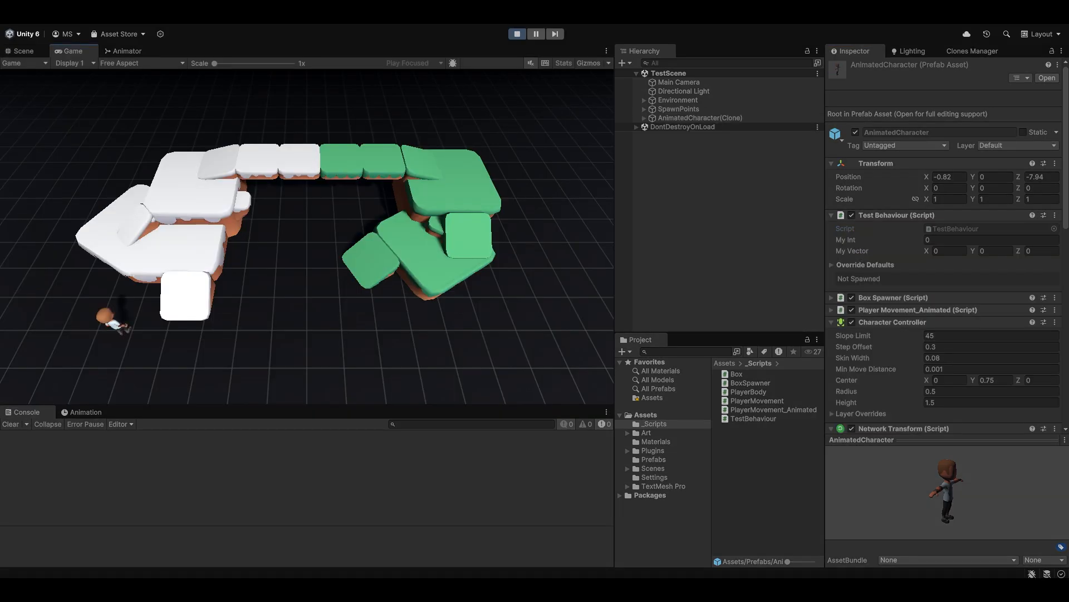
click(698, 117)
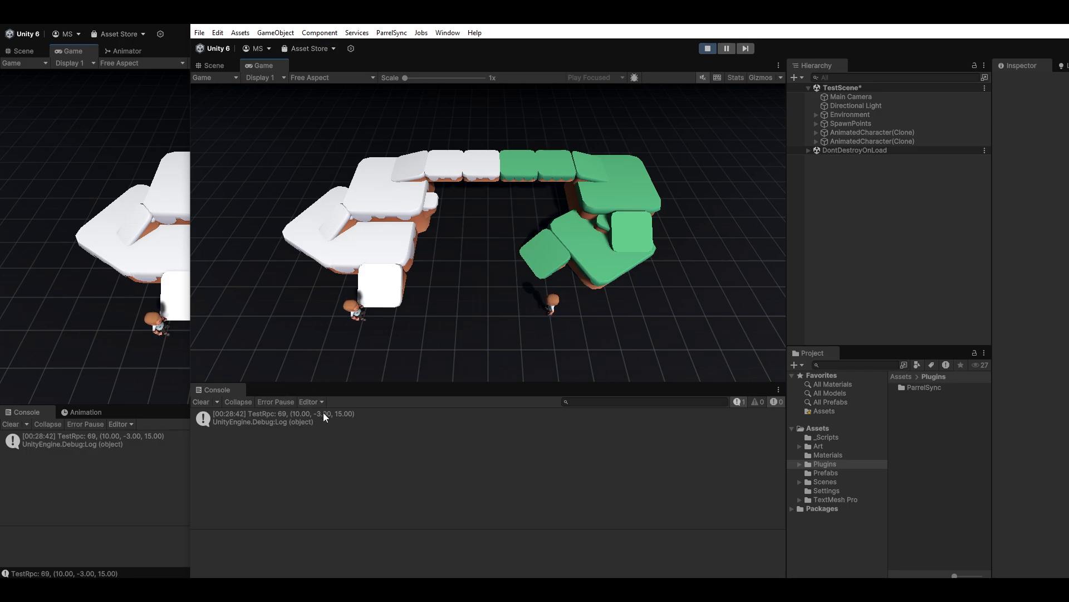
Step: In the clone editor, set AnimatedCharacter(Clone)'s My Int to 420 and My Vector X/Y to 100 and 99
click(871, 141)
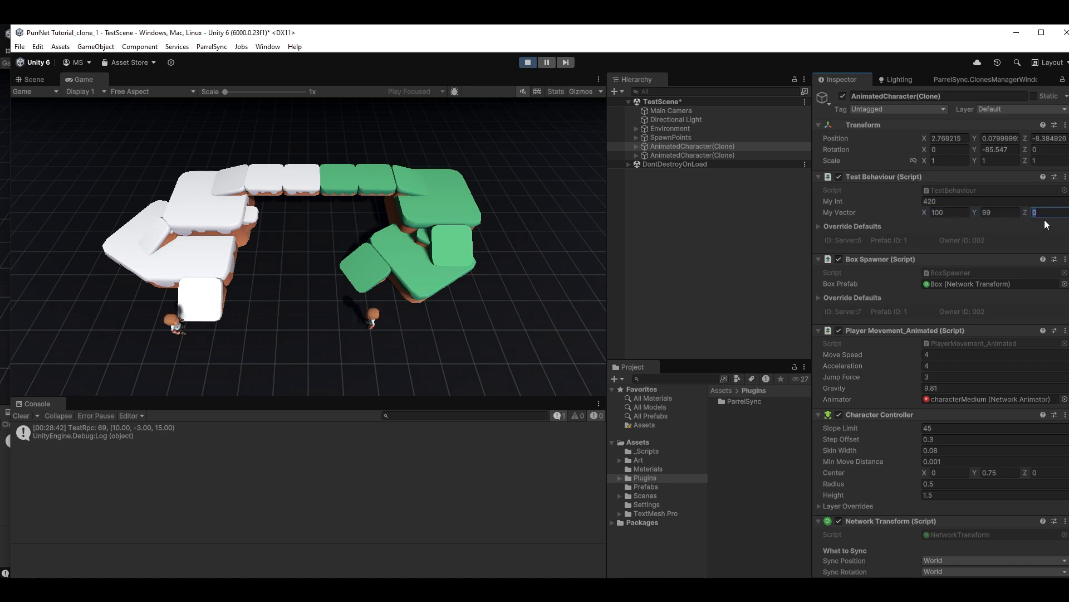
text(98)
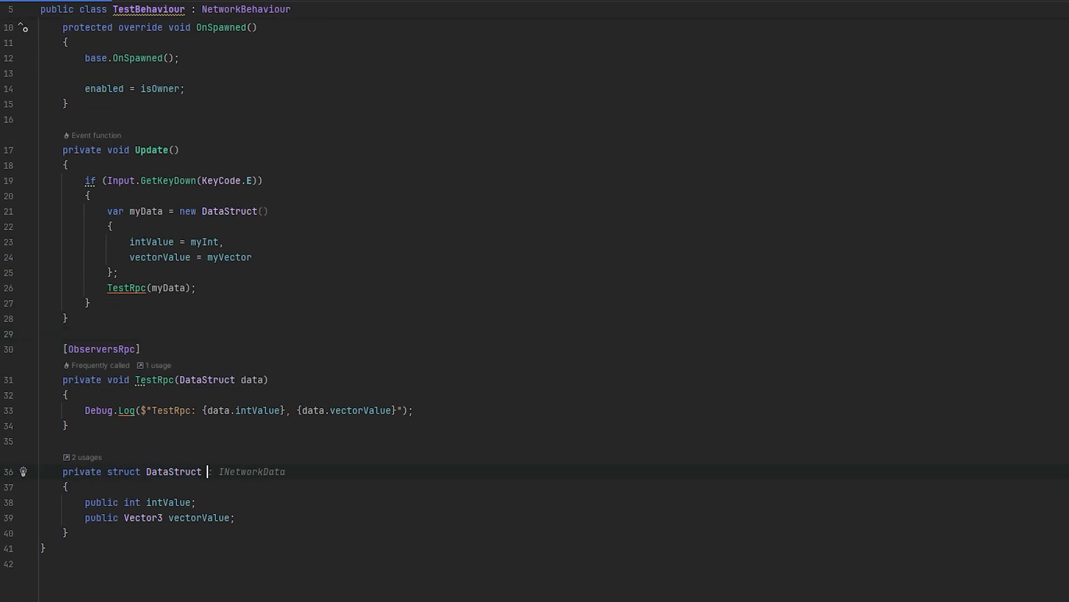
Step: Make DataStruct implement IPackedAuto in place of INetworkData
text(IPackedAuto)
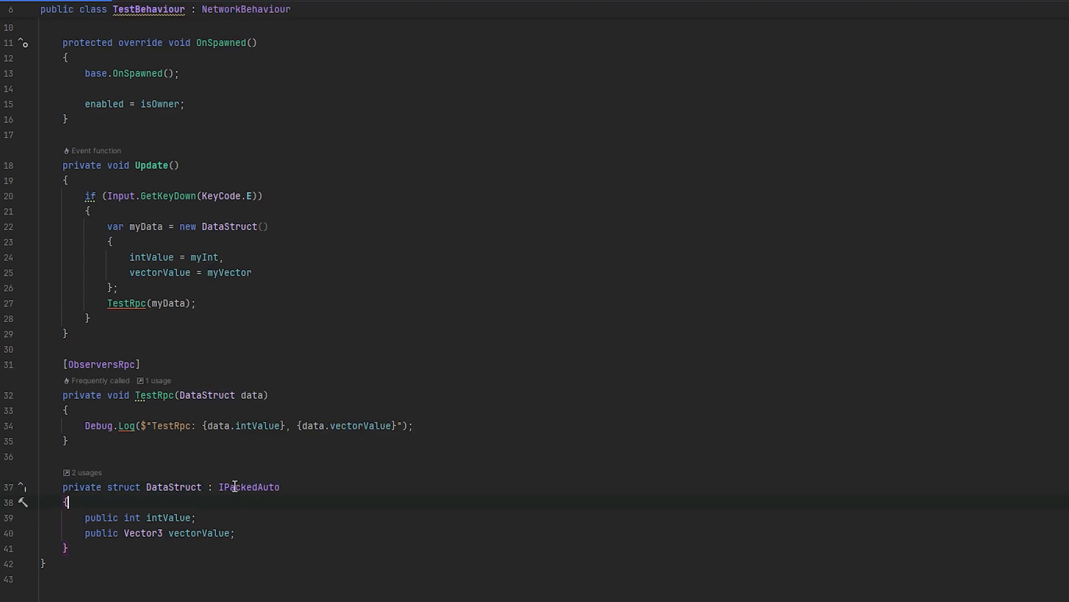
double_click(249, 486)
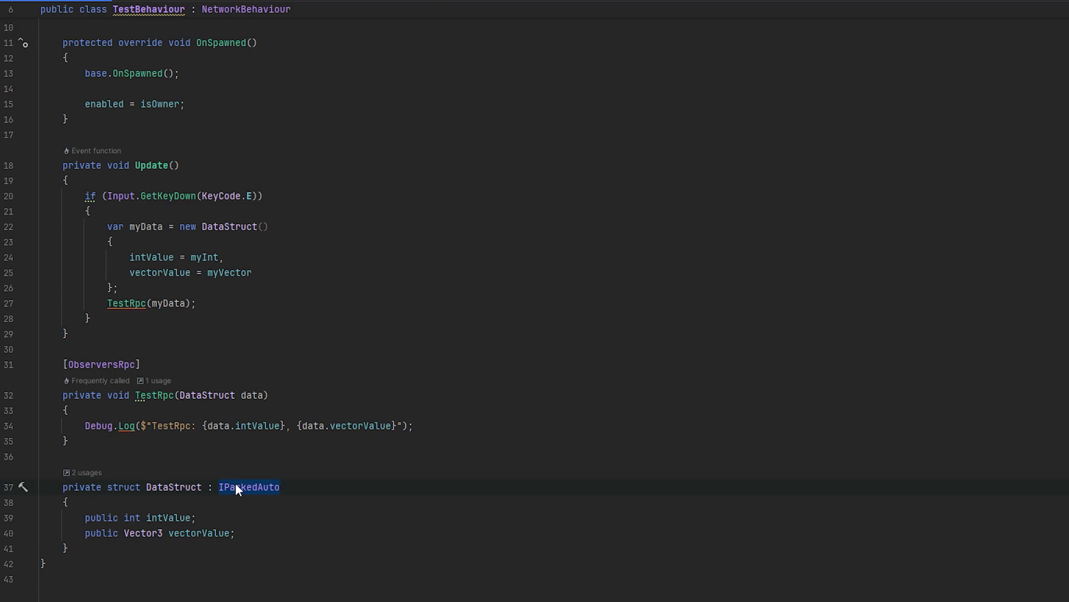